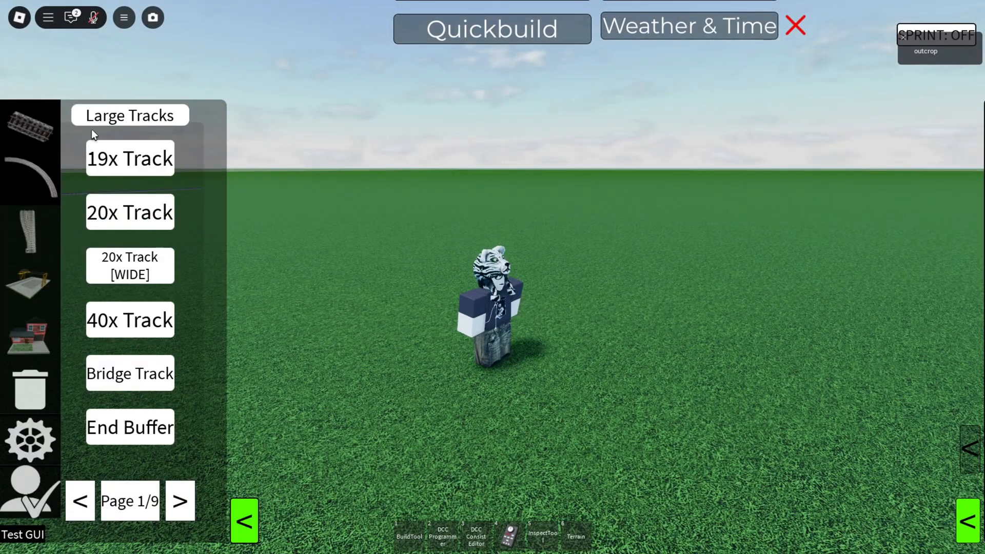
mouse_move(30, 285)
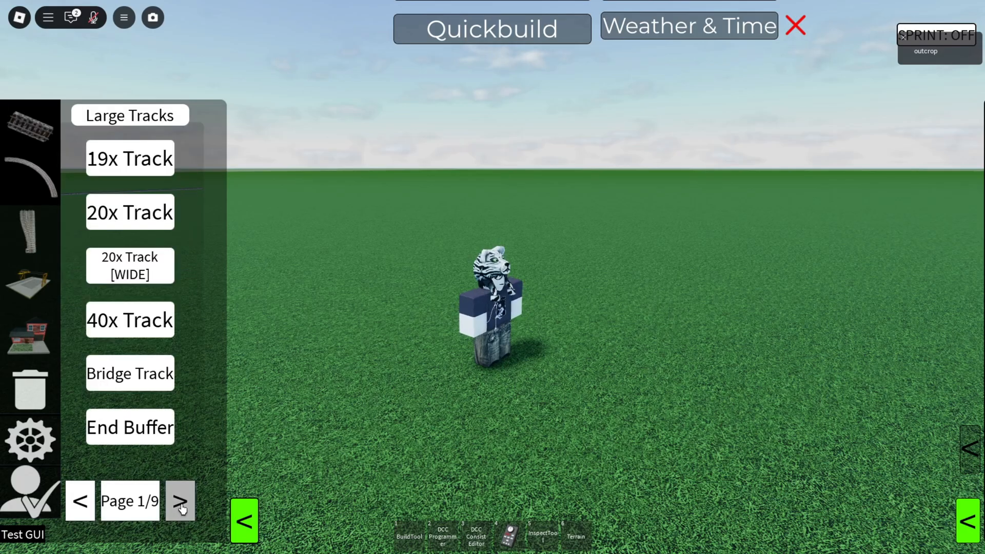
- Page the Large Tracks list forward to the narrow switch and crossover pieces
left_click(179, 500)
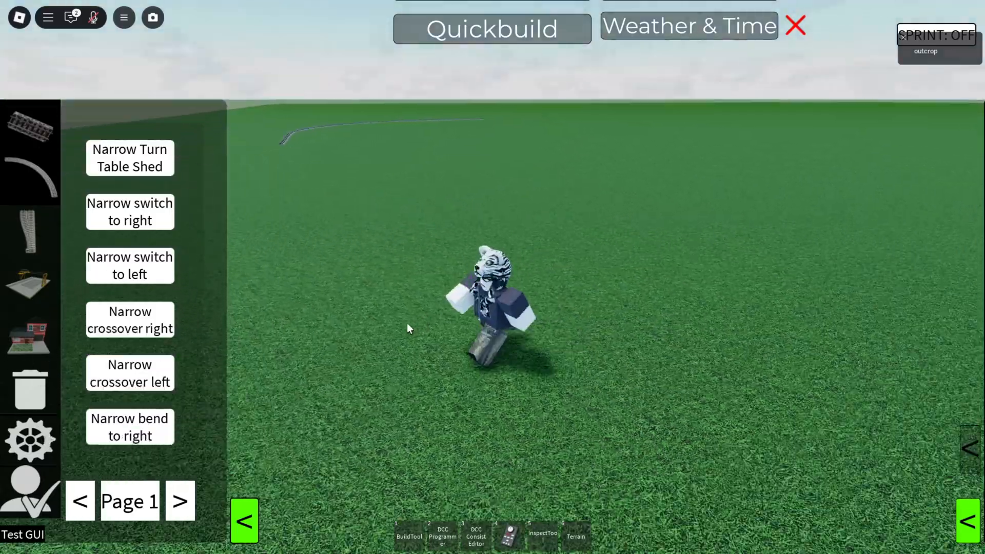
mouse_move(30, 341)
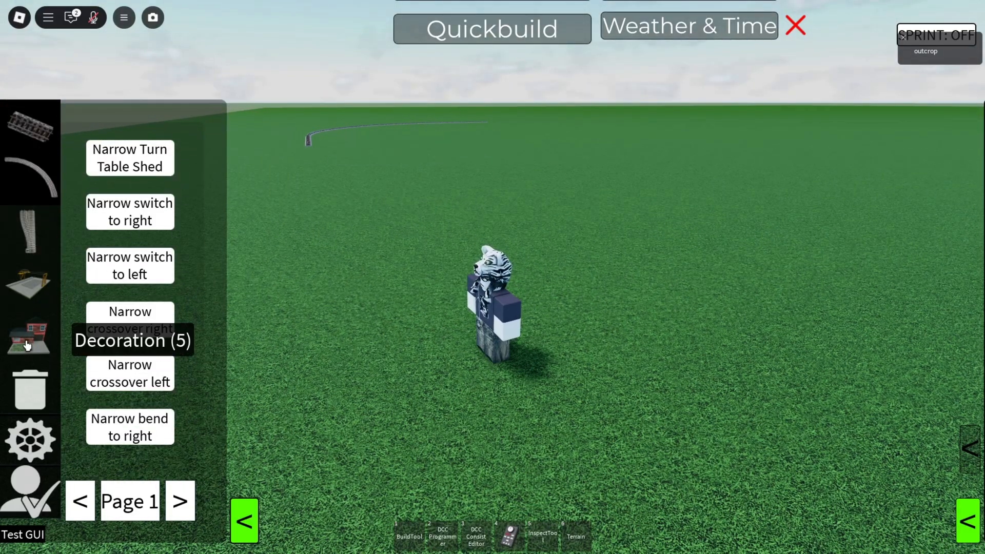
- Browse both pages of the Decoration > Rails catalogue, then close the window
left_click(30, 339)
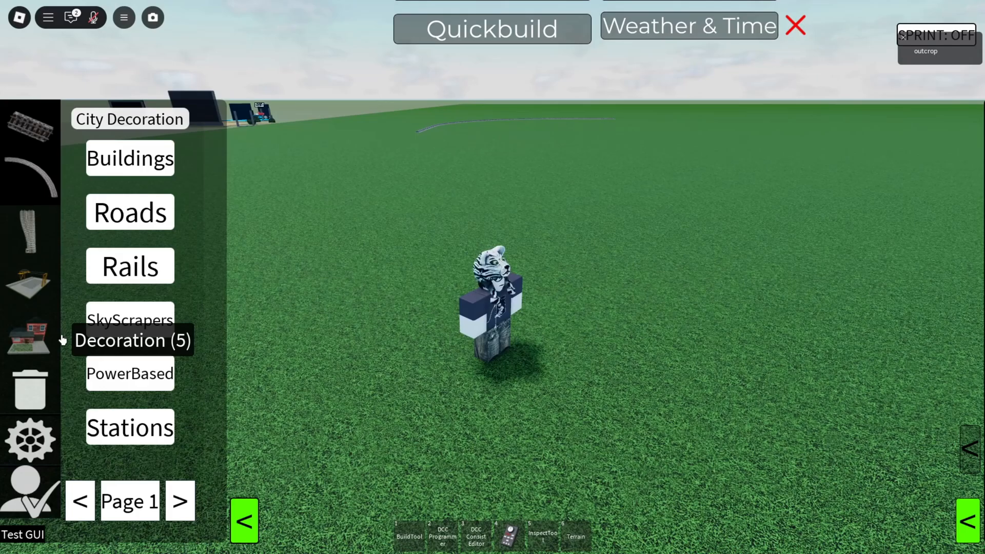
left_click(130, 265)
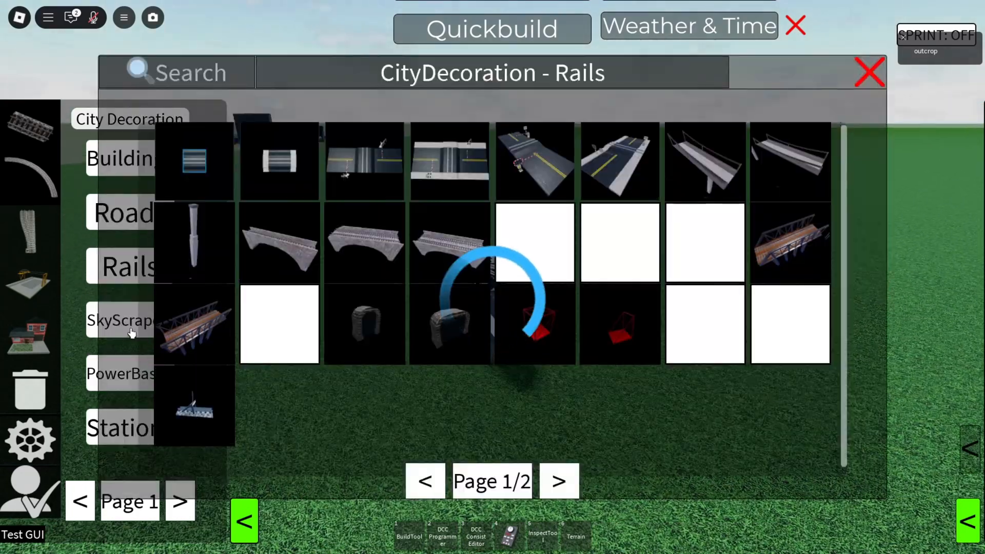
left_click(557, 481)
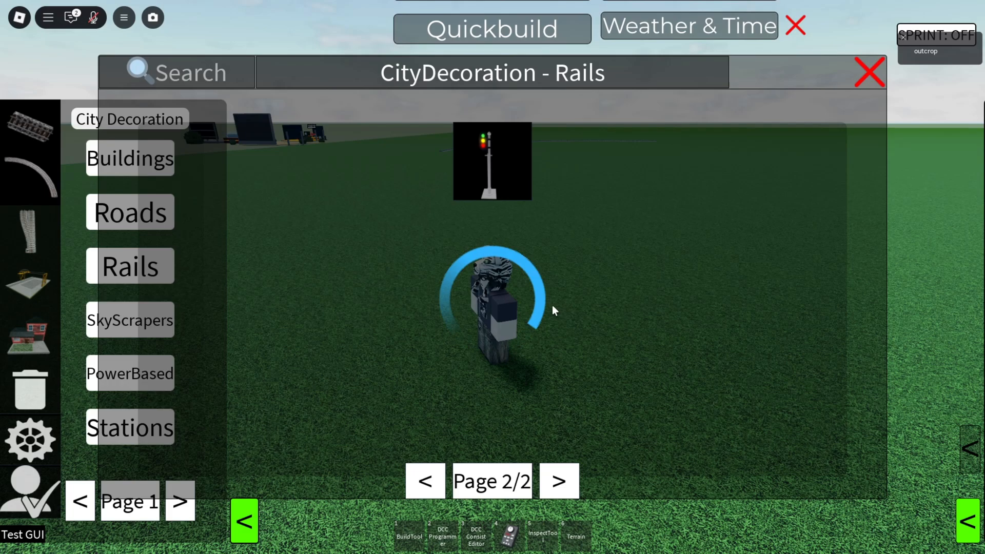
left_click(129, 265)
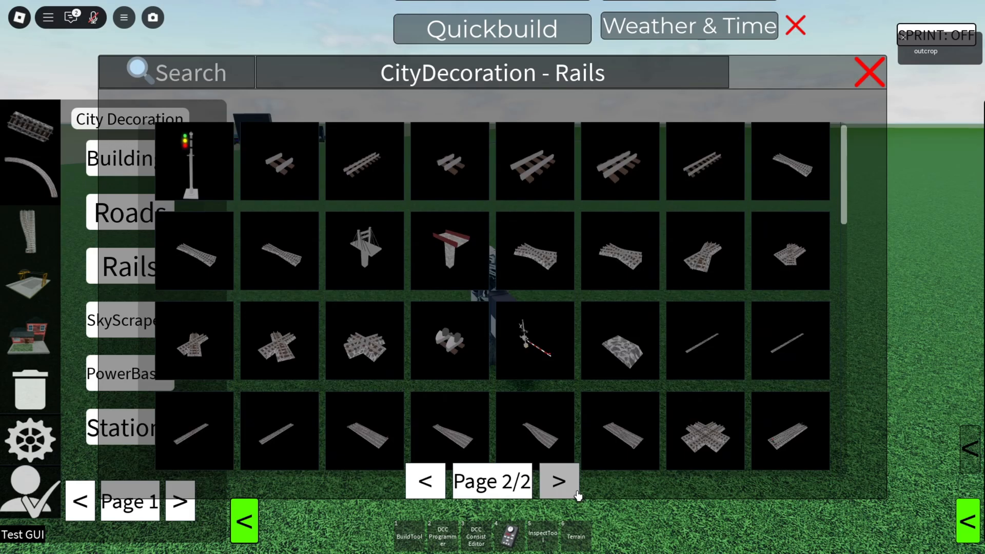
scroll("down", 3)
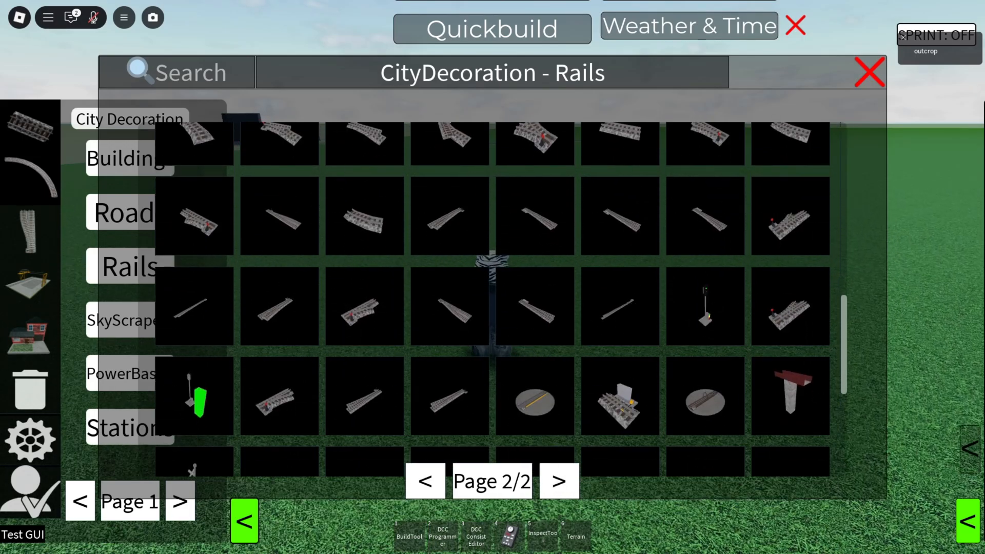
mouse_move(871, 74)
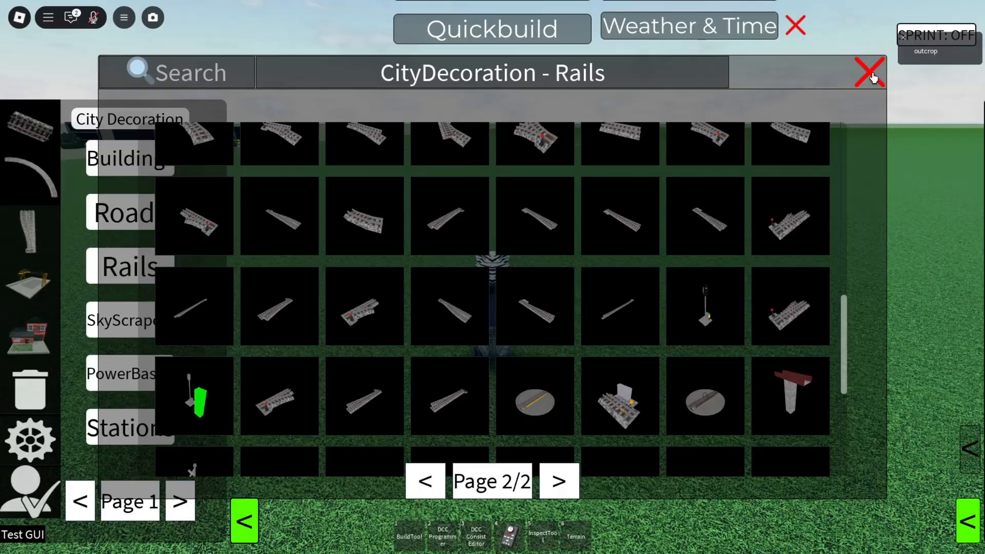
left_click(870, 72)
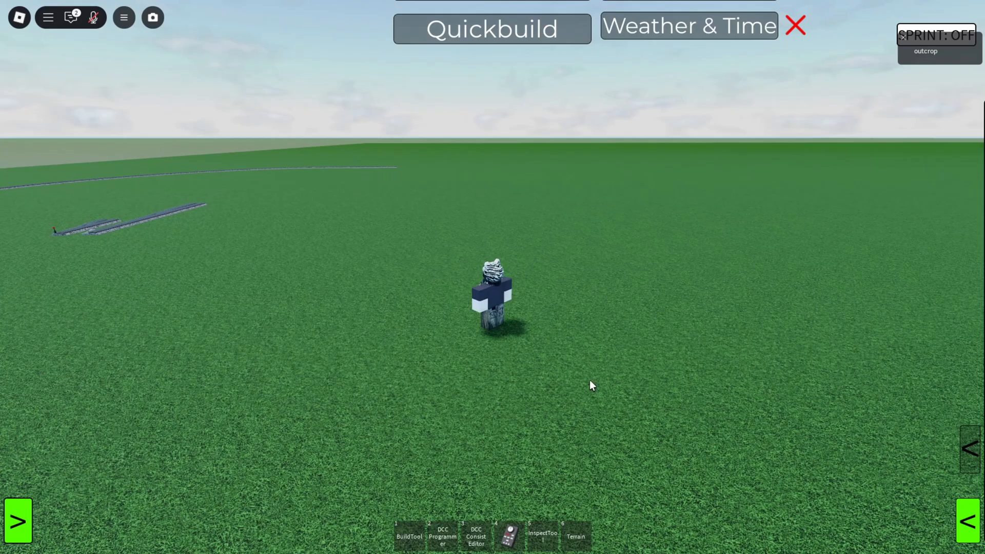
- Collapse the left build panel with the green arrow
left_click(409, 535)
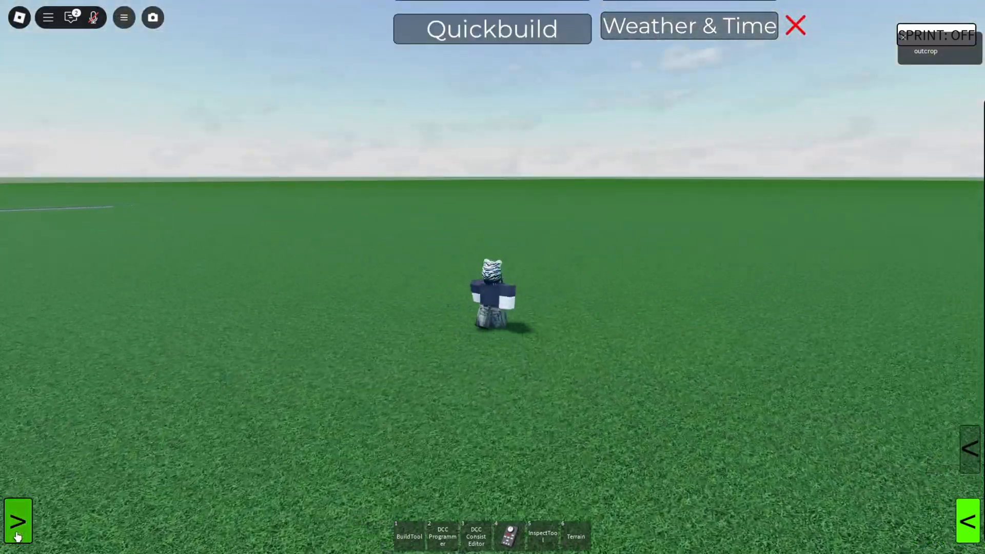
- Open Decoration > Blocky Kit > Blocks and place a flat slab on the grass
left_click(409, 536)
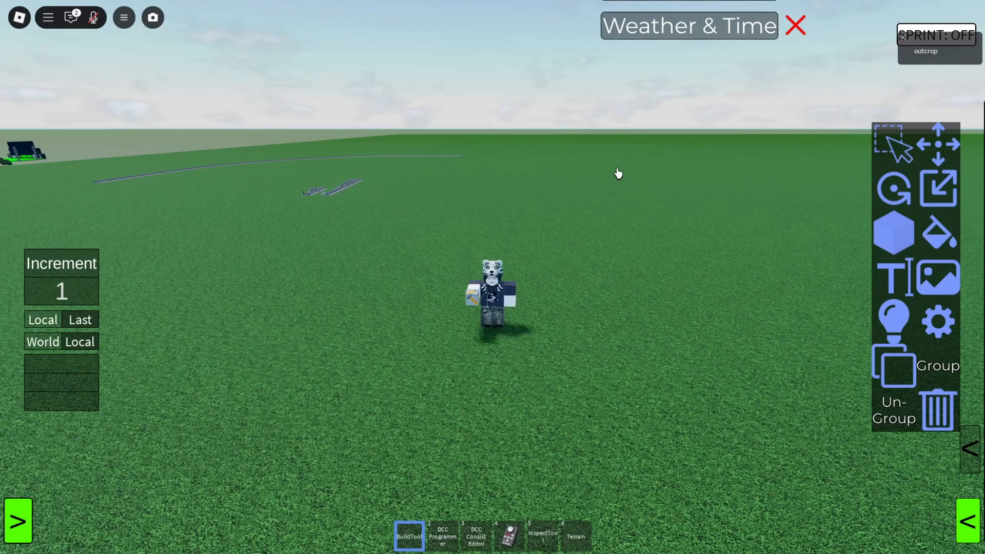
left_click(18, 520)
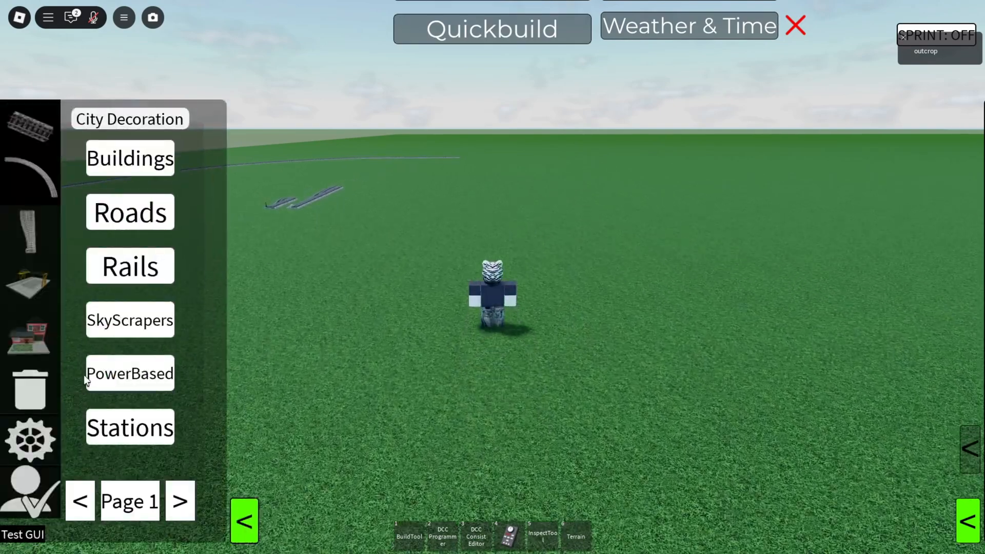
mouse_move(31, 339)
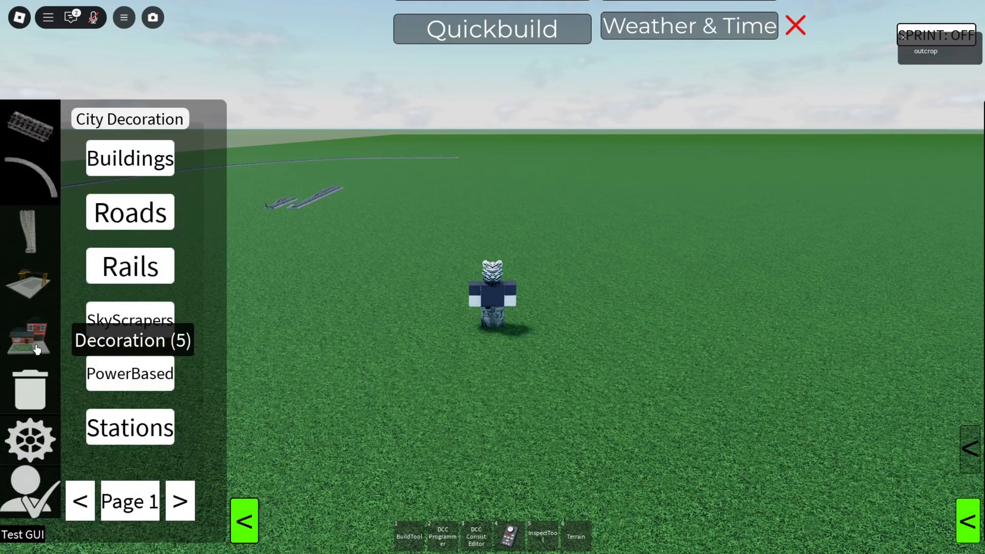
left_click(179, 501)
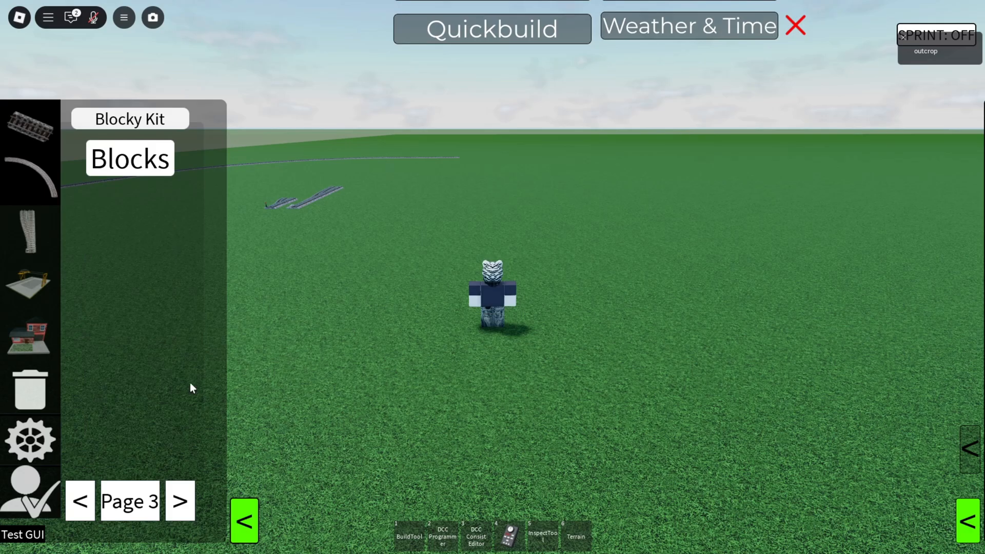
left_click(129, 158)
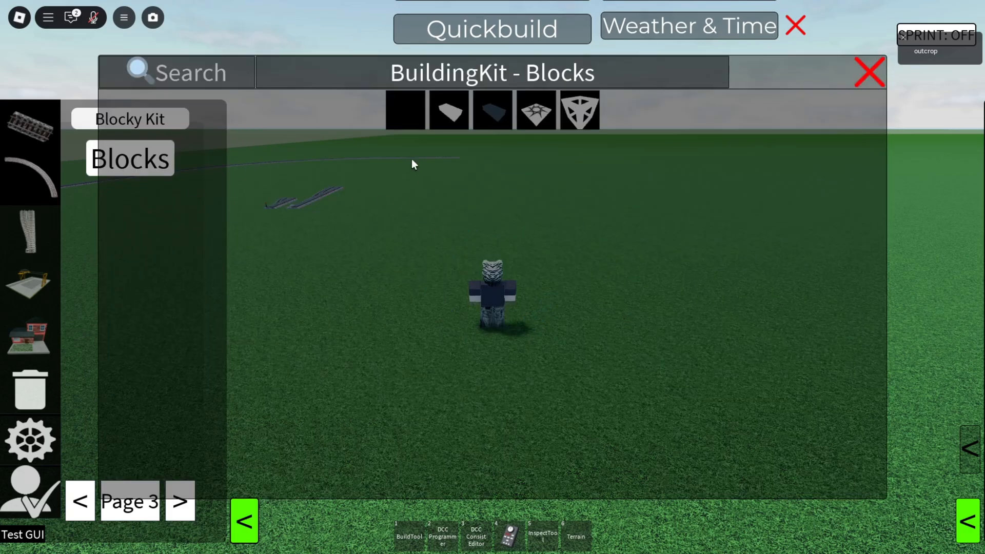
mouse_move(564, 409)
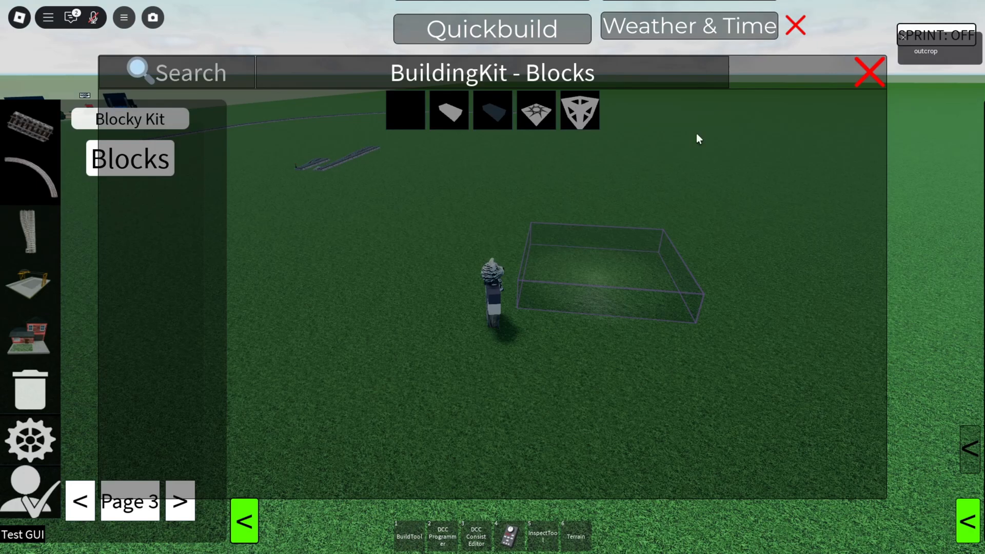
left_click(870, 72)
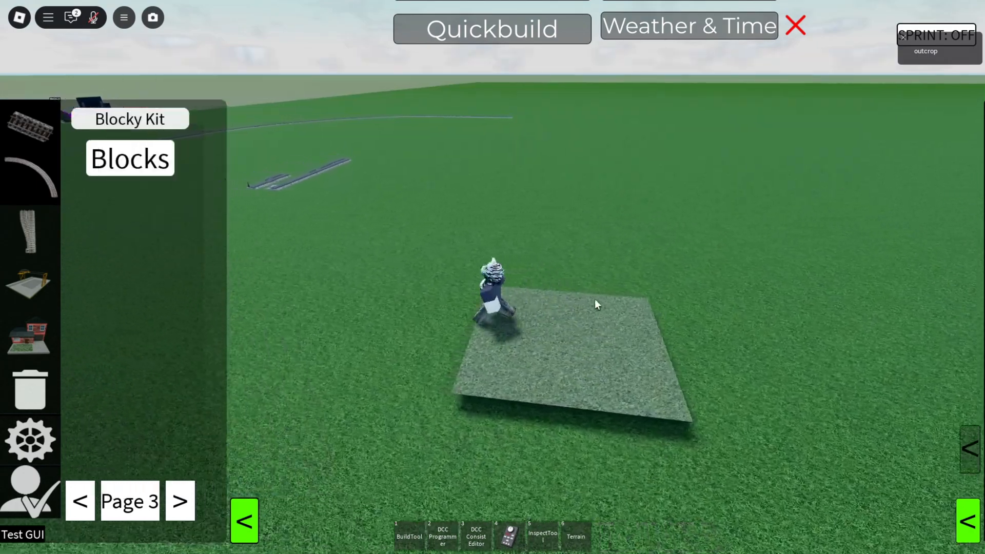
left_click(574, 536)
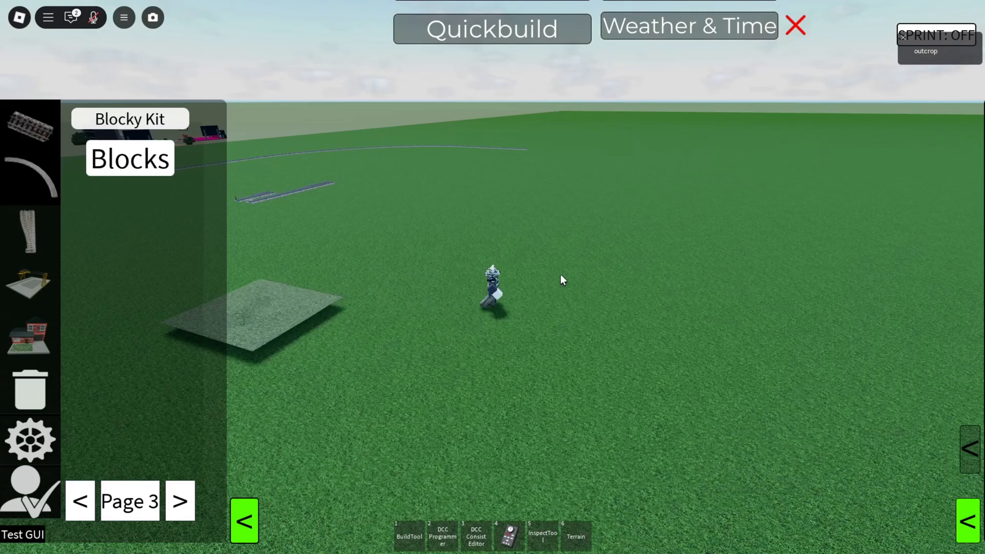
- Place a small block from BuildingKit - Blocks and stretch it into a long bar
left_click(409, 537)
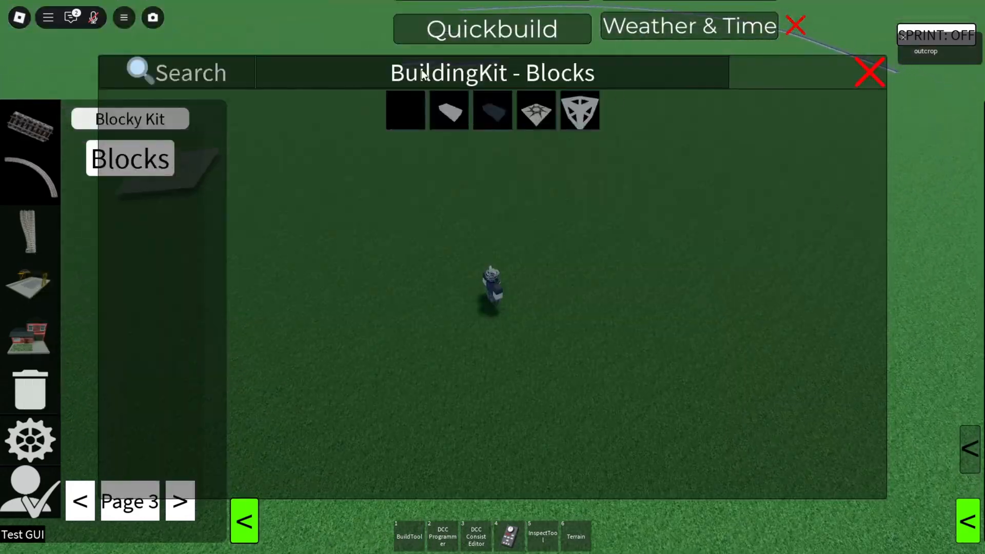
left_click(869, 70)
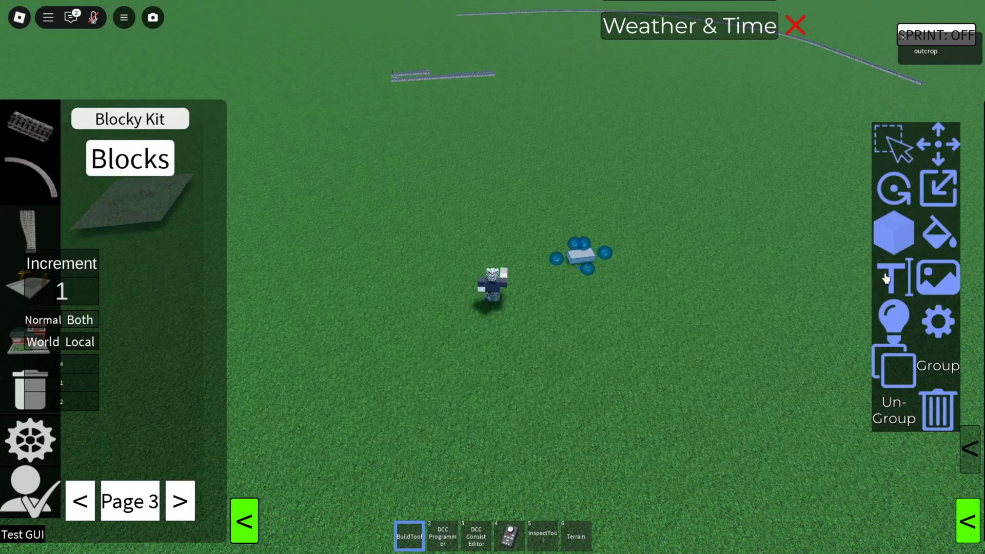
left_click(245, 520)
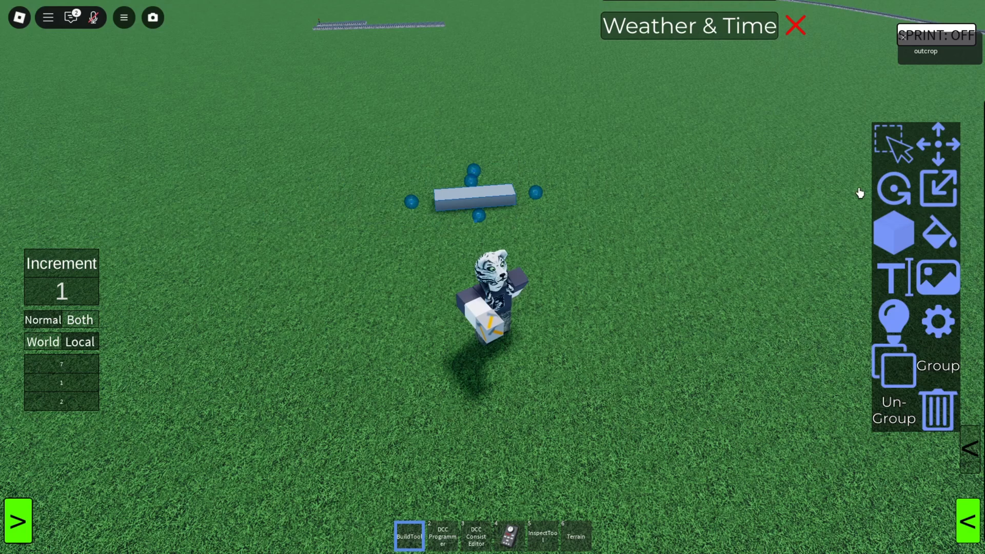
- Duplicate the long bar and move the copy beside it using 0.125 increments
left_click(938, 144)
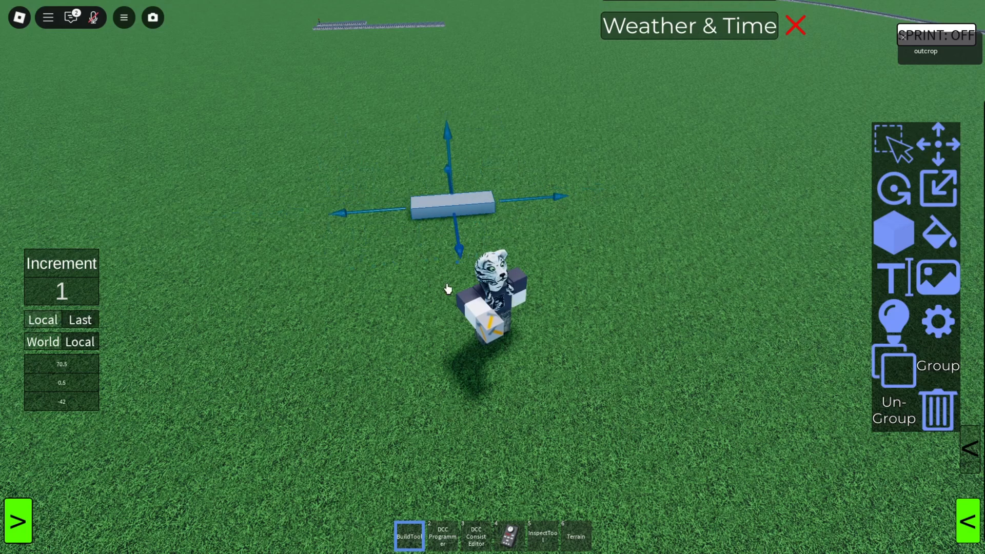
left_click(892, 190)
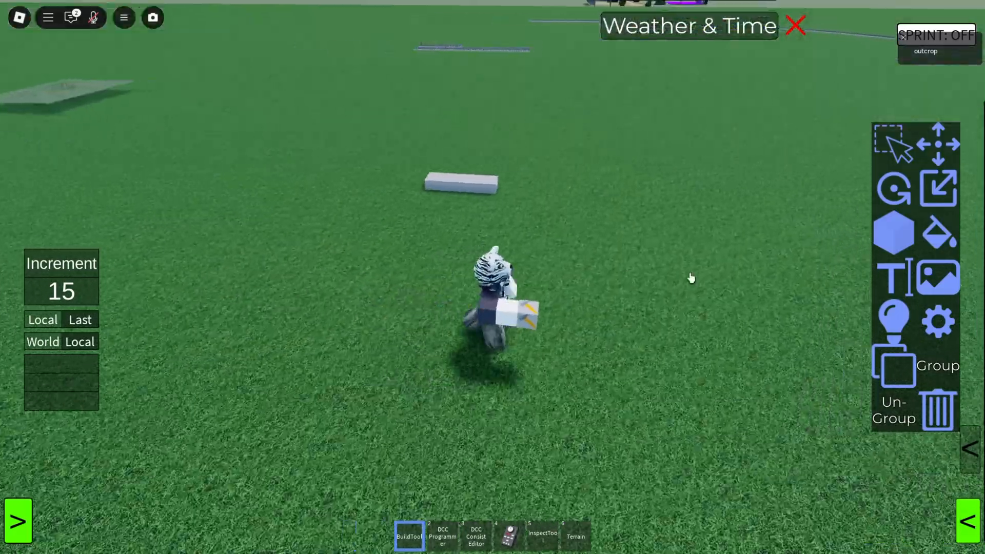
left_click(61, 277)
type("0.125")
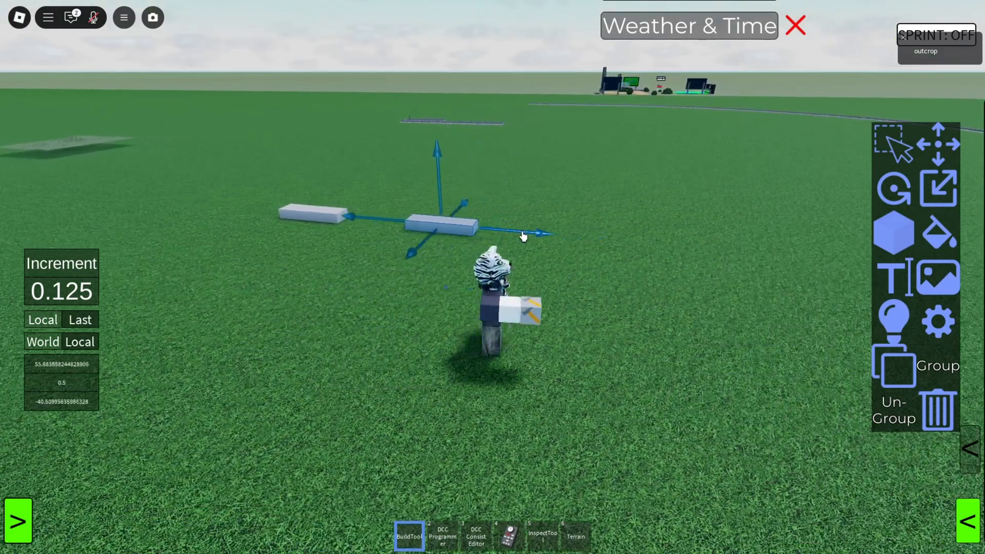
- Change the second bar's surface material to brick
left_click(938, 234)
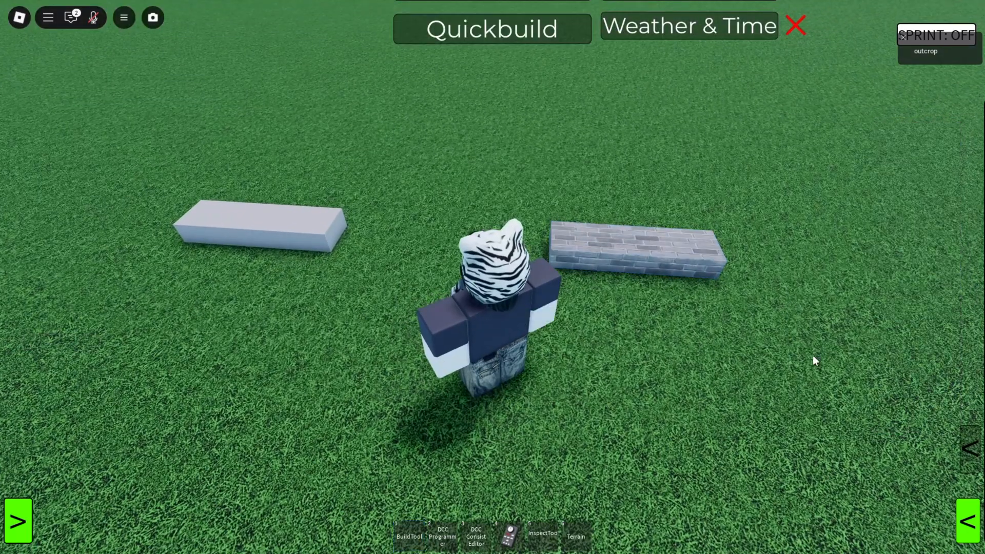
left_click(409, 535)
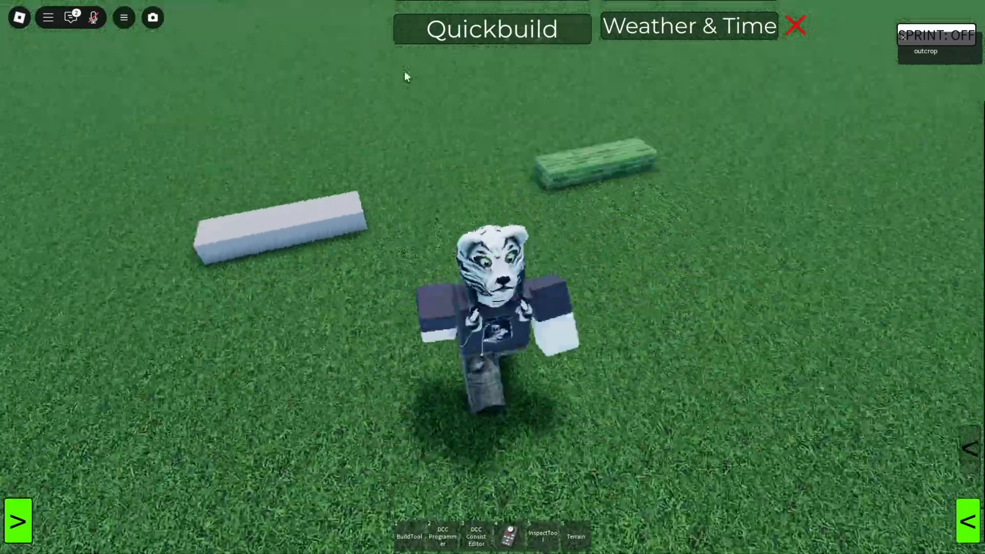
left_click(408, 535)
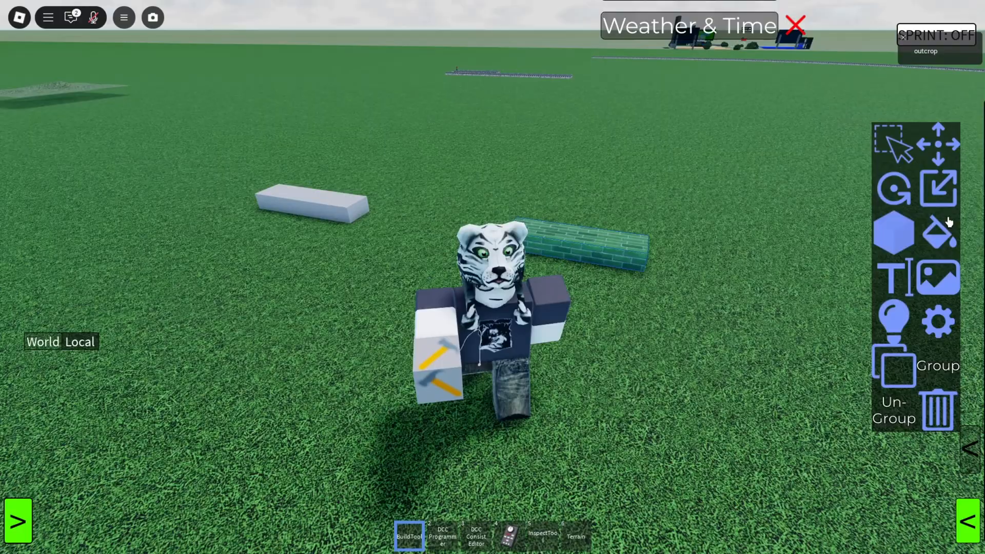
- Paint the block light grey (163, 162, 165) and apply with Set Color
left_click(938, 234)
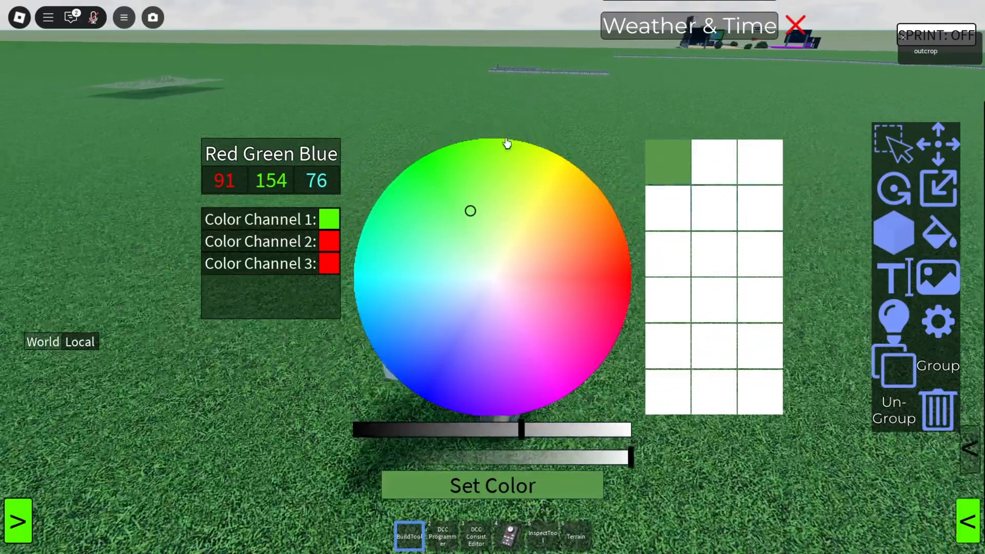
left_click(492, 279)
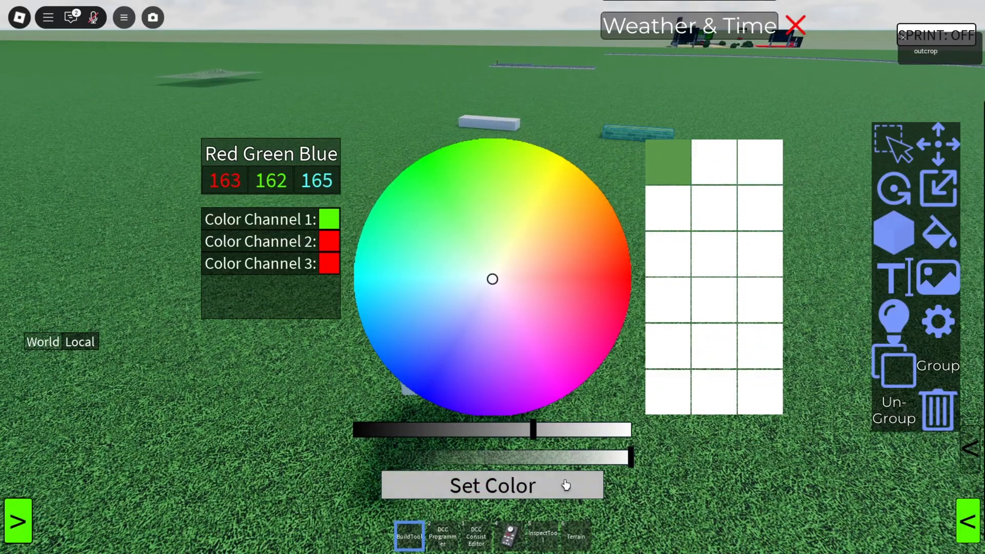
left_click(492, 484)
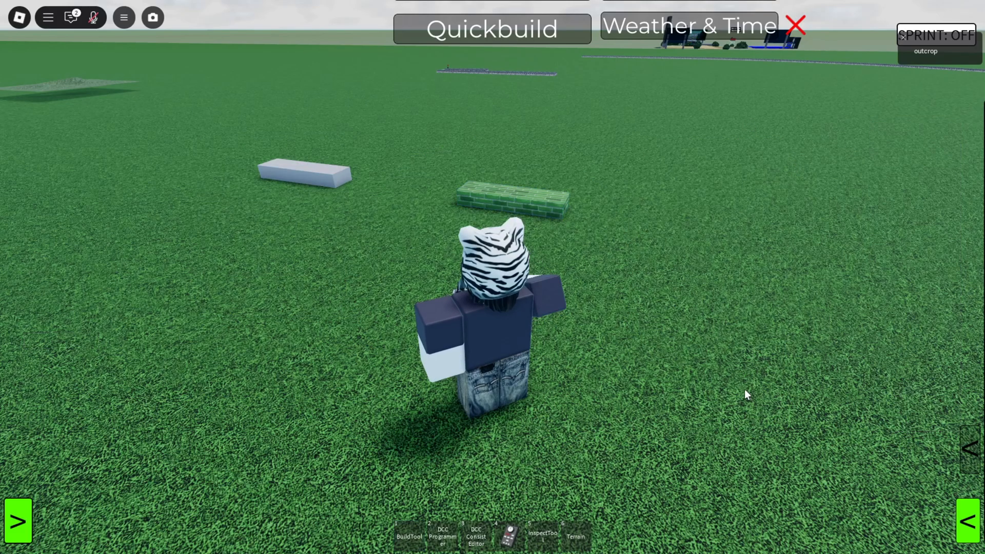
left_click(408, 536)
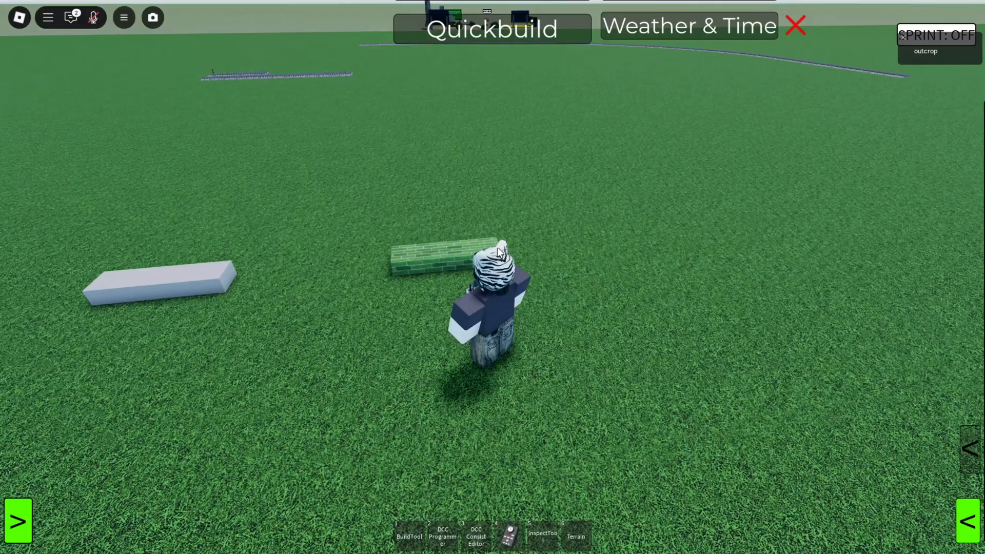
- Equip the Build Tool and open the brick block's Light properties
left_click(408, 534)
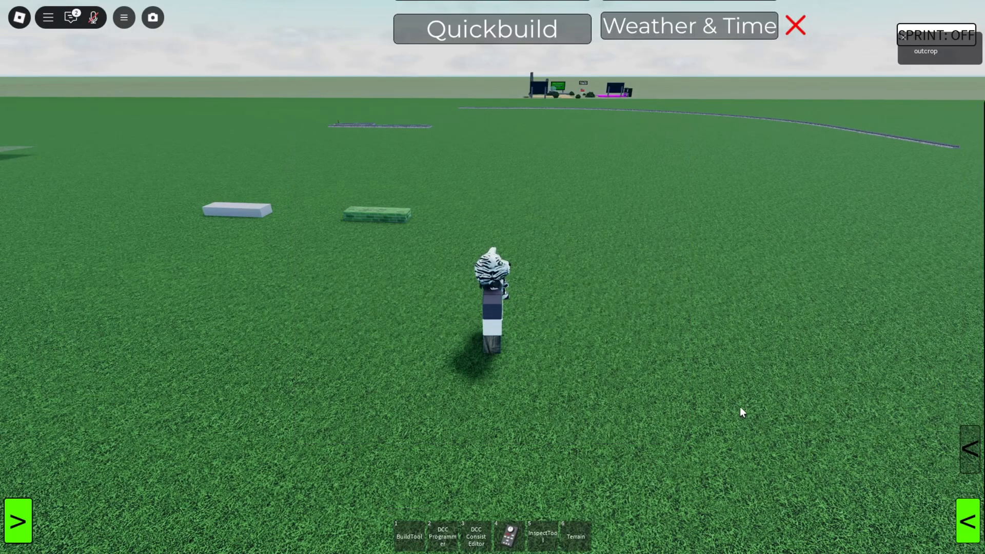
left_click(409, 534)
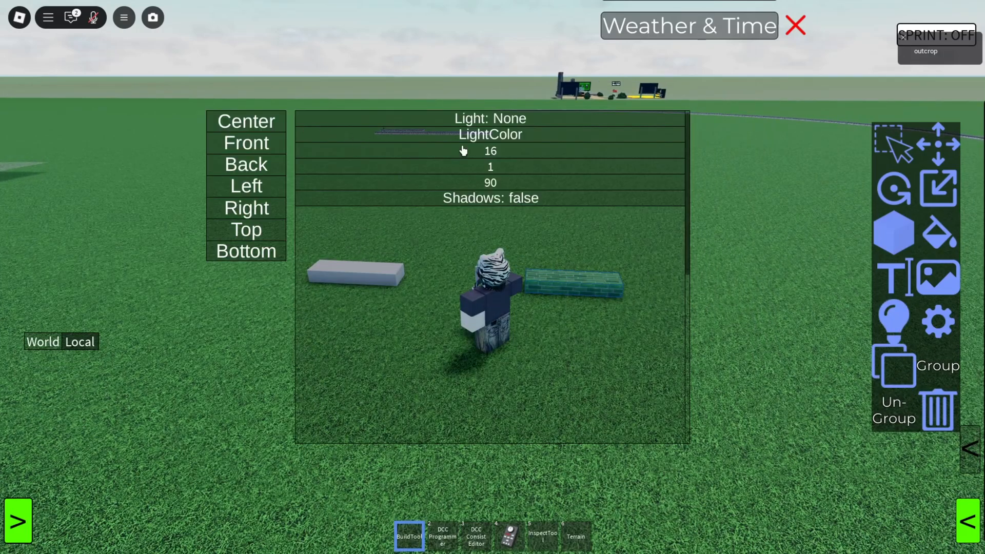
mouse_move(291, 166)
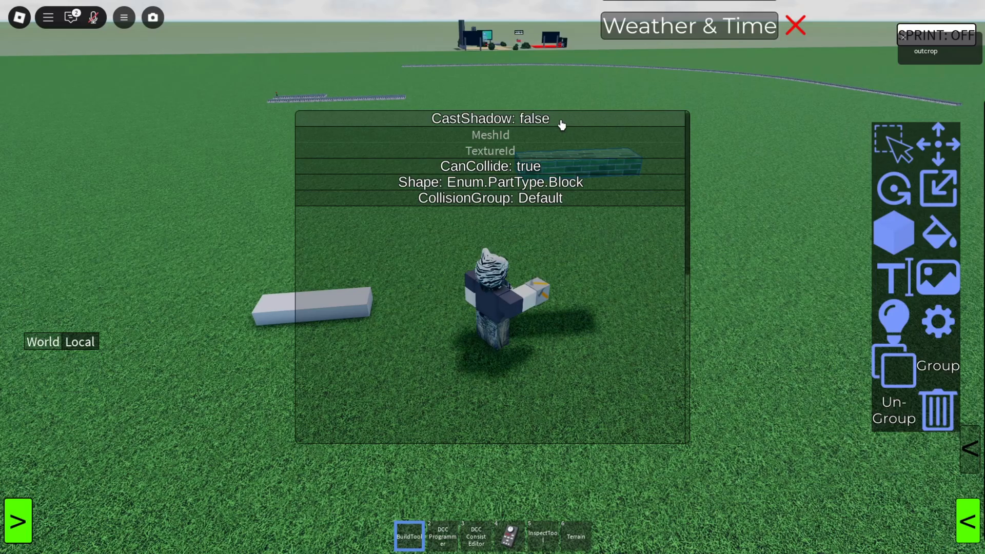
- Set CastShadow to true on the brick block and close its properties
left_click(490, 118)
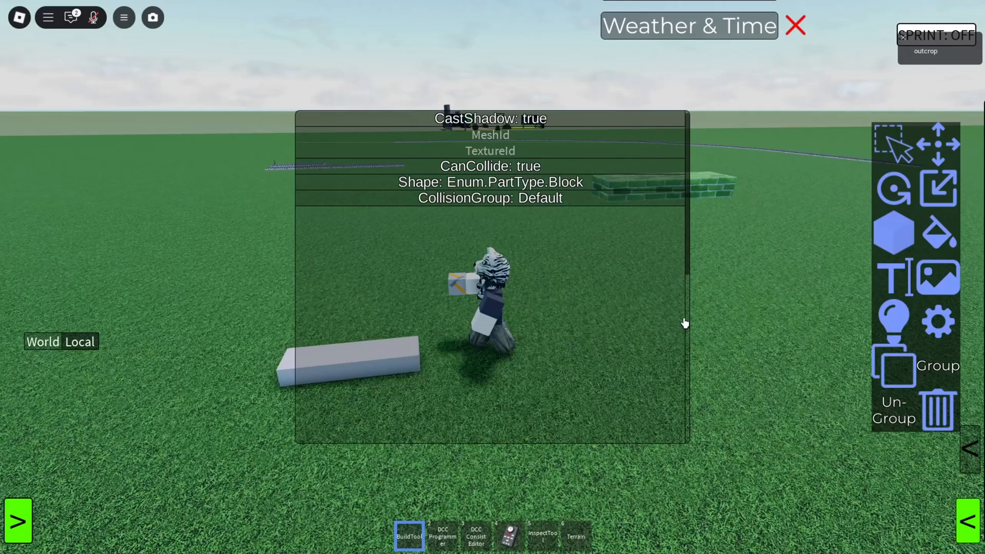
left_click(489, 166)
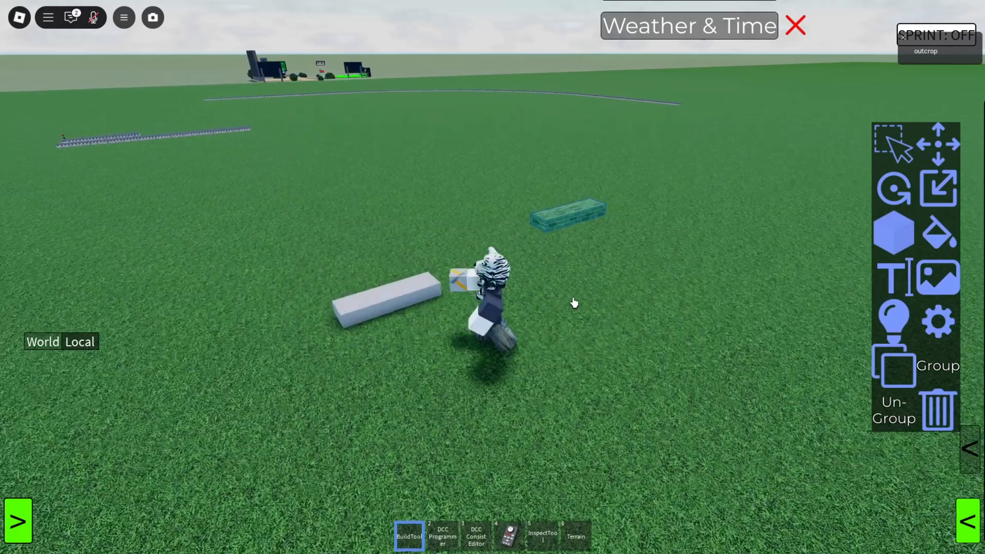
- Duplicate the green brick bar and move the copy in line with the first
left_click(568, 214)
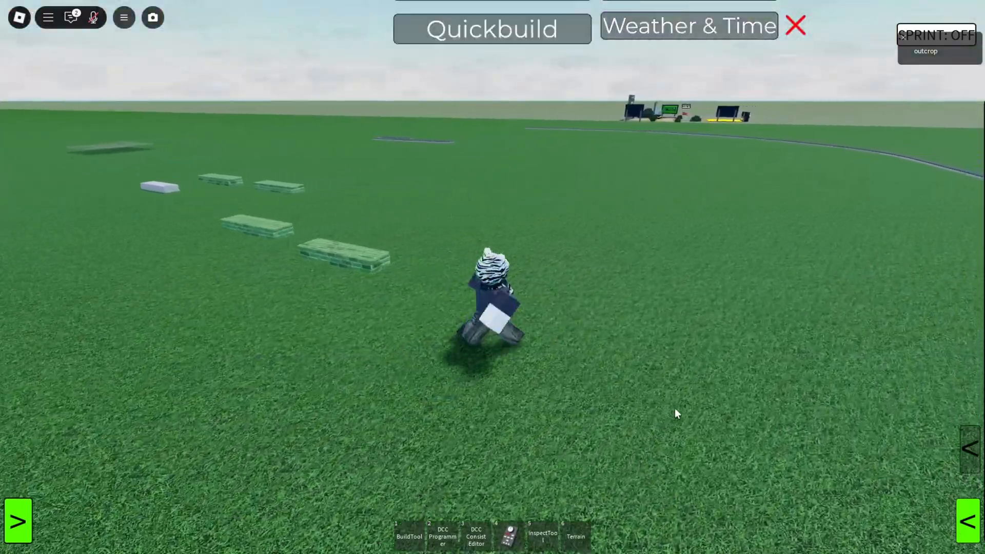
left_click(408, 535)
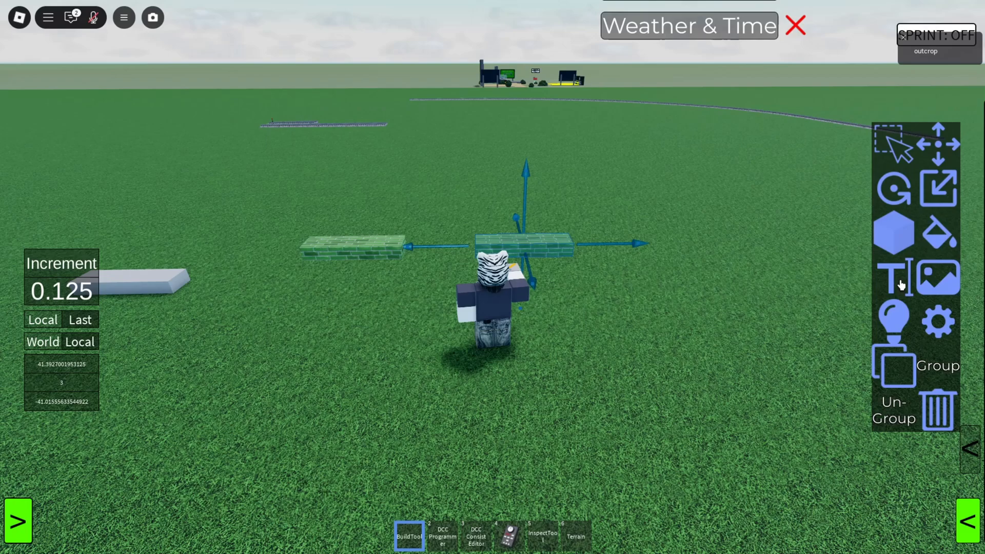
left_click(892, 280)
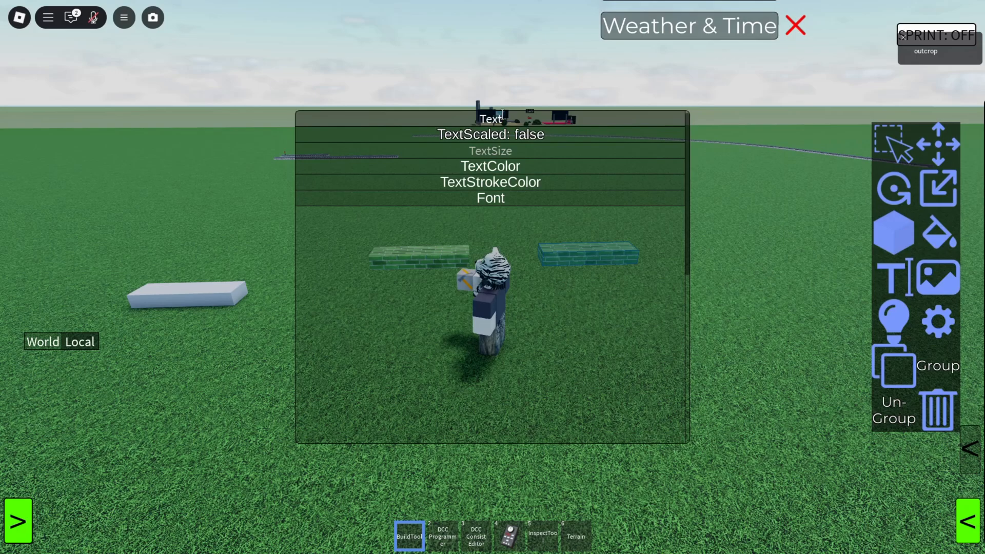
mouse_move(533, 200)
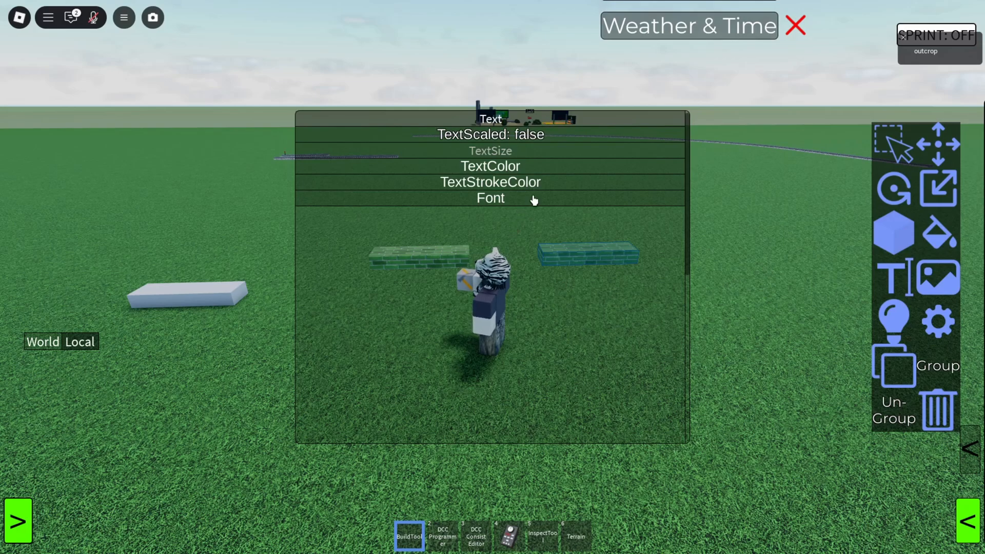
mouse_move(597, 188)
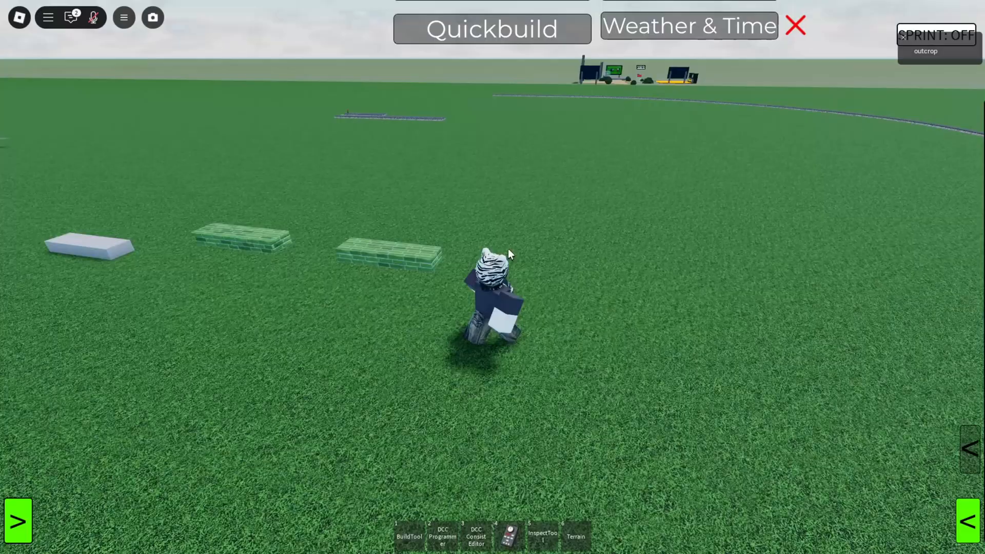
left_click(408, 535)
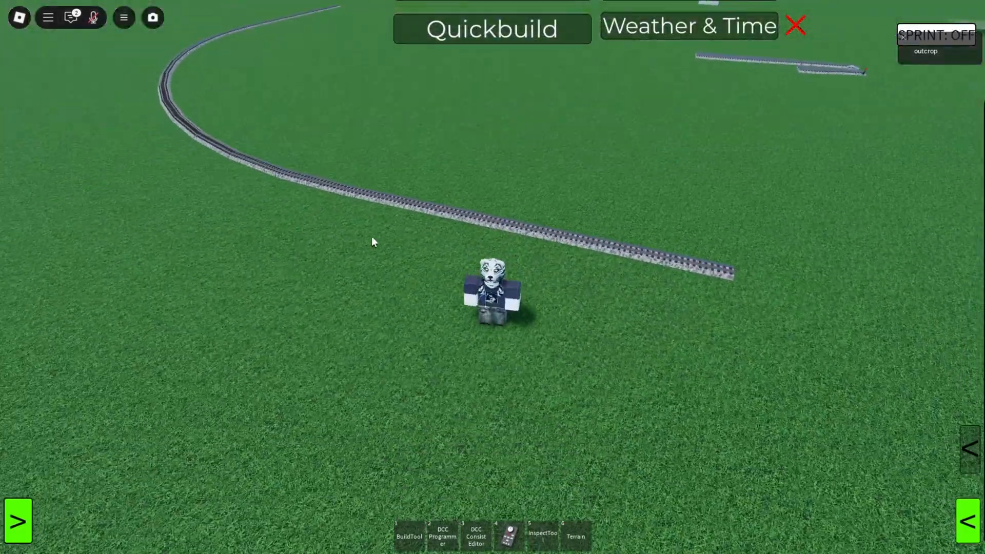
- Select the curved stretch of track pieces with the Build Tool
left_click(409, 535)
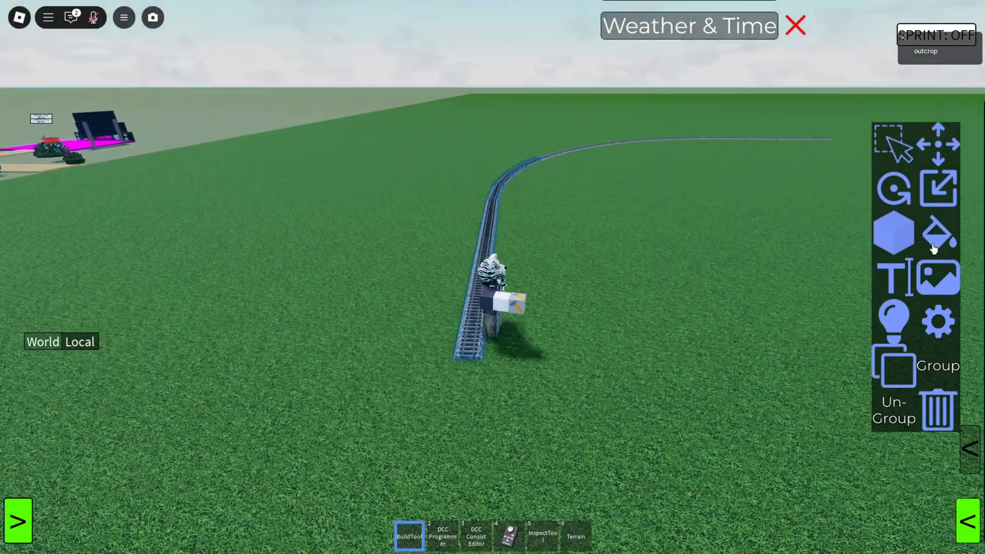
left_click(938, 232)
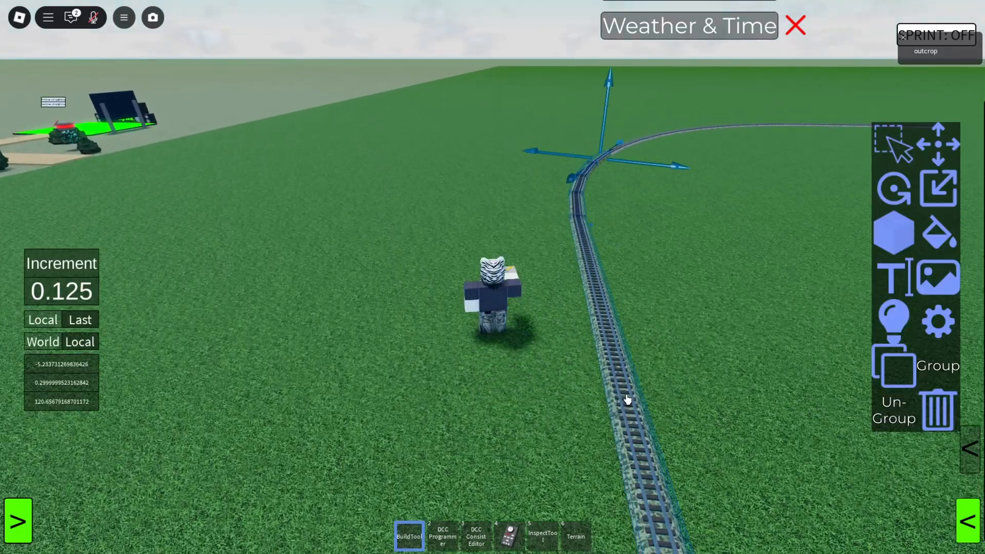
left_click(937, 234)
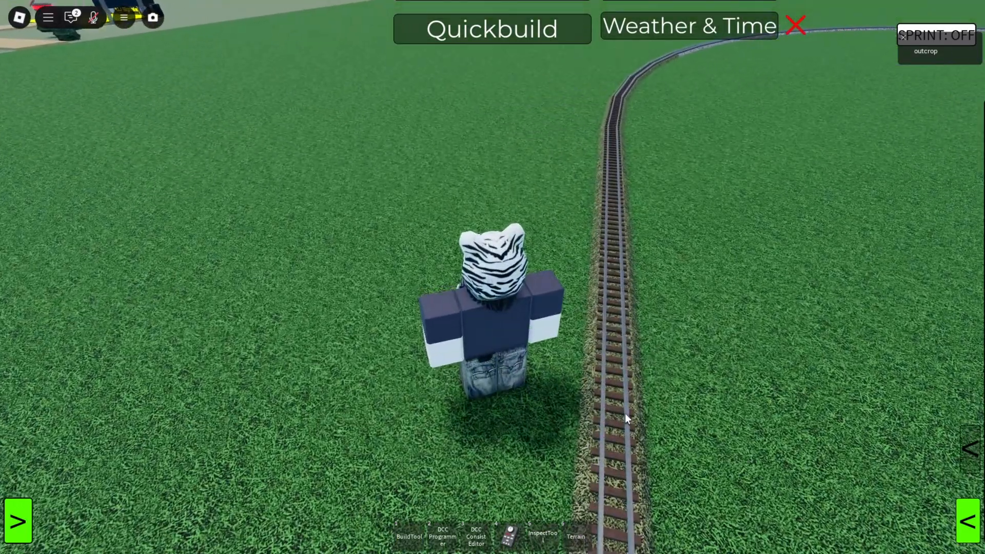
left_click(408, 534)
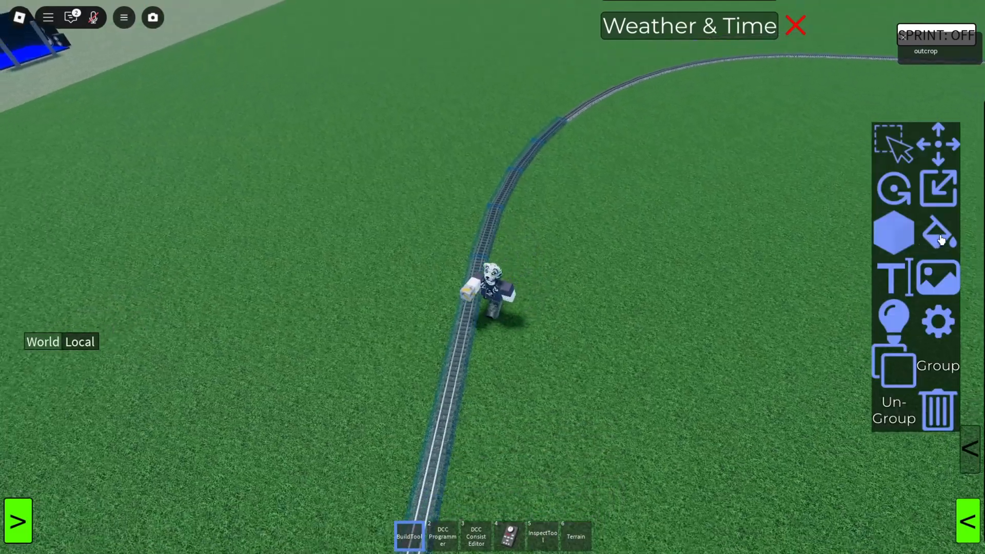
- Set Color Channel 2 of the curved track to olive
left_click(938, 232)
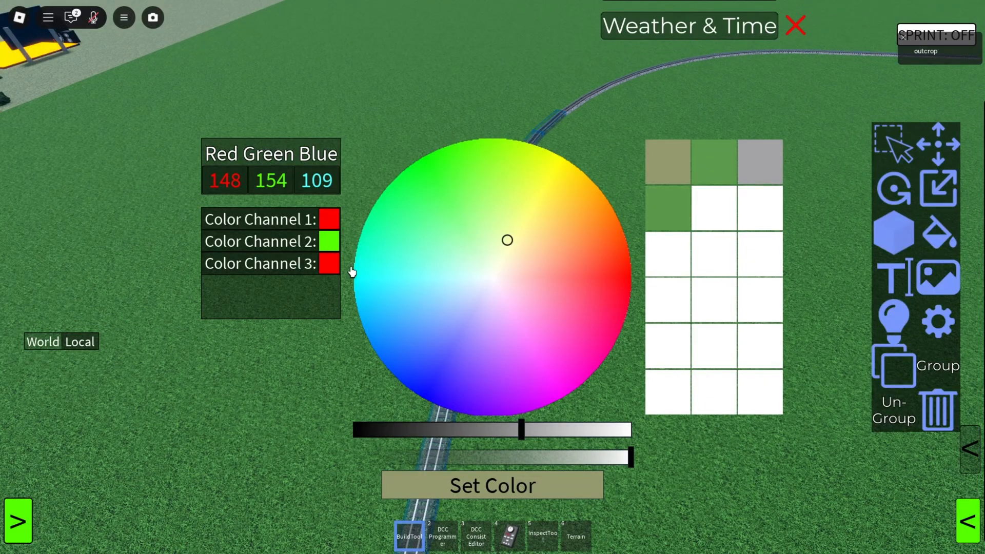
left_click(512, 248)
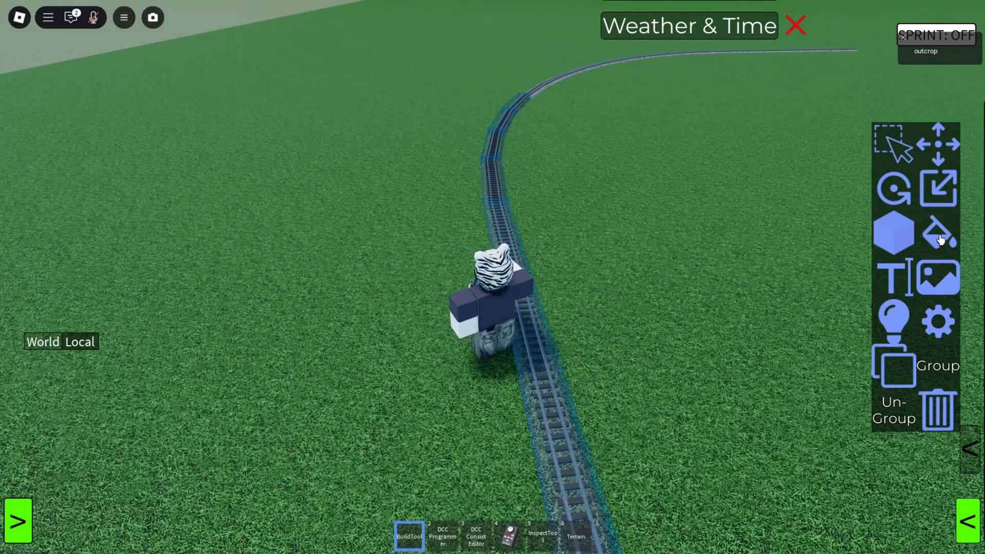
left_click(937, 232)
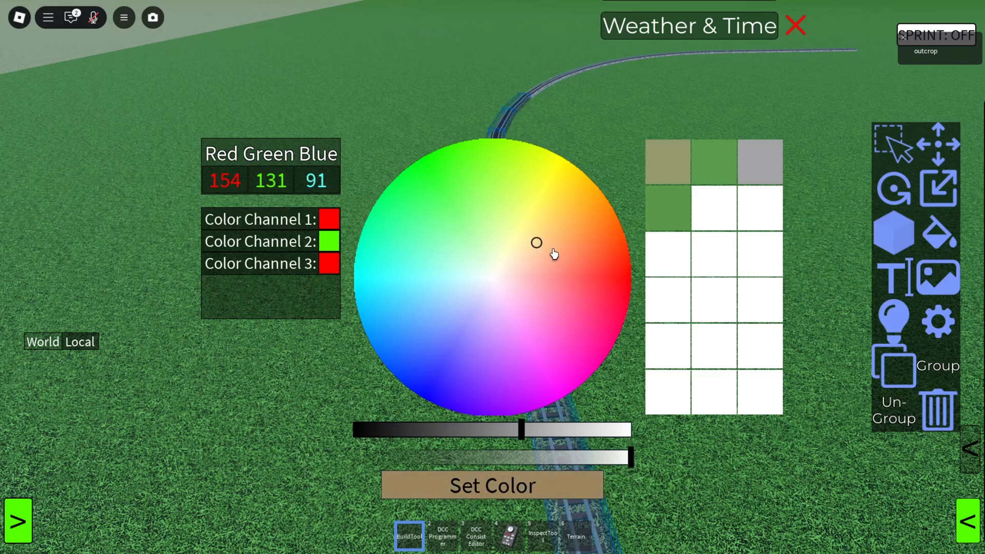
left_click(492, 484)
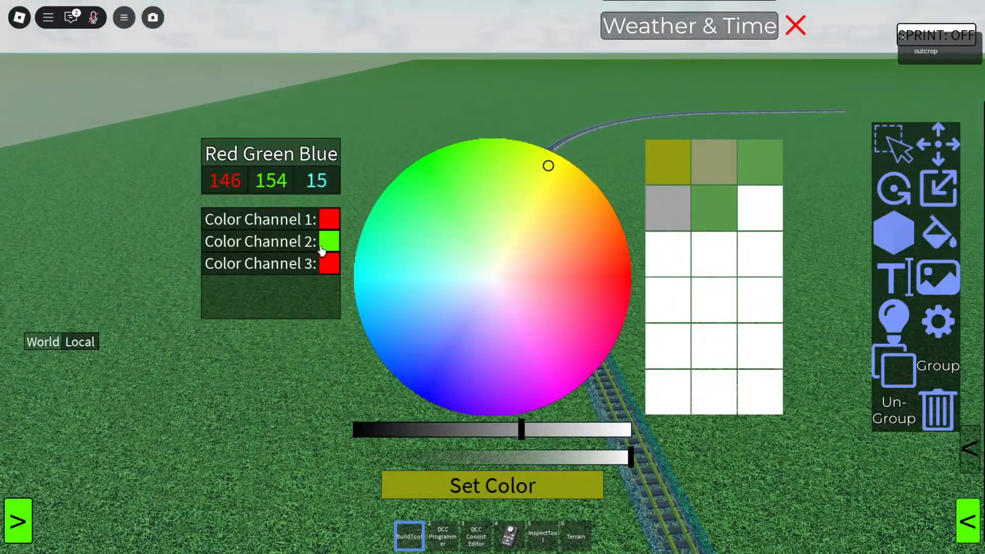
- Set Color Channel 3 of the curved track to brown
left_click(529, 209)
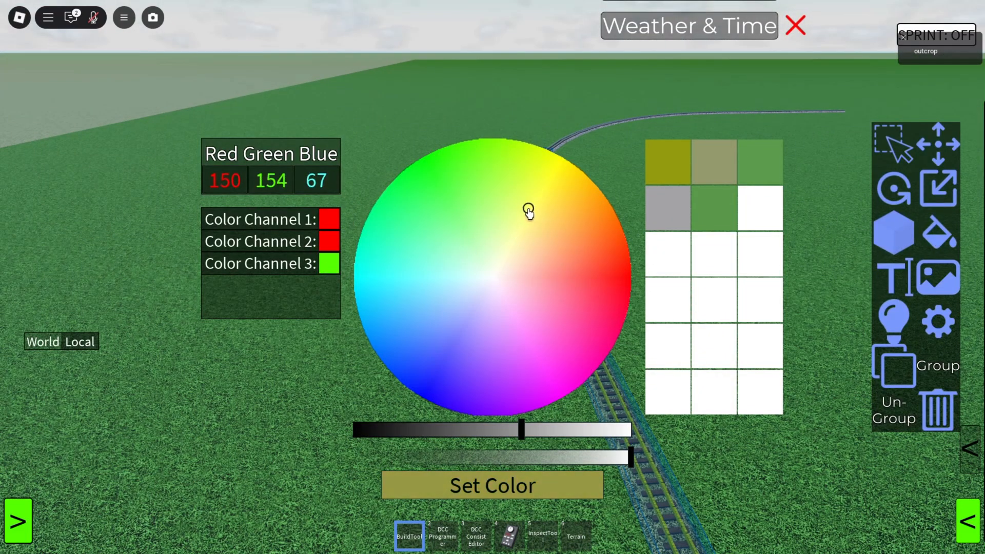
left_click(555, 244)
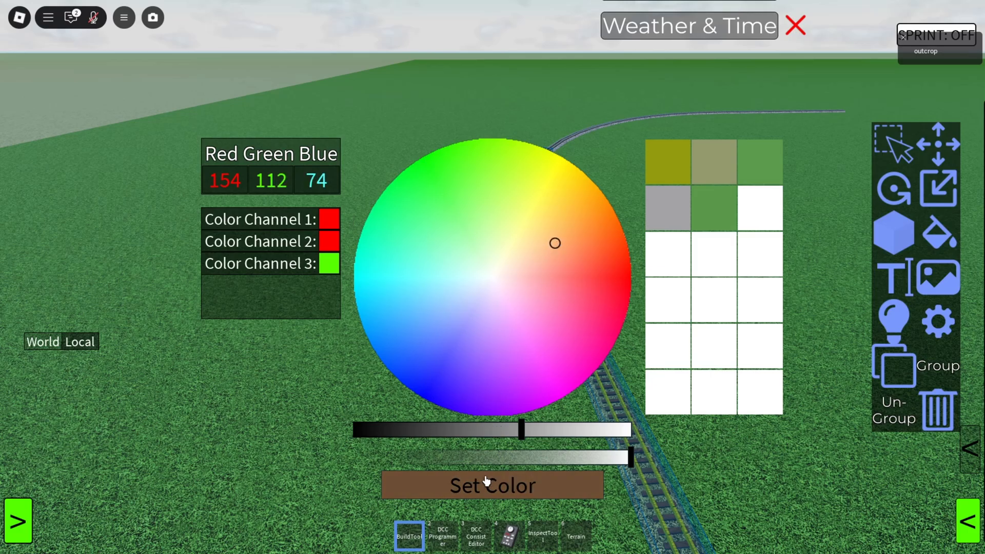
left_click(492, 485)
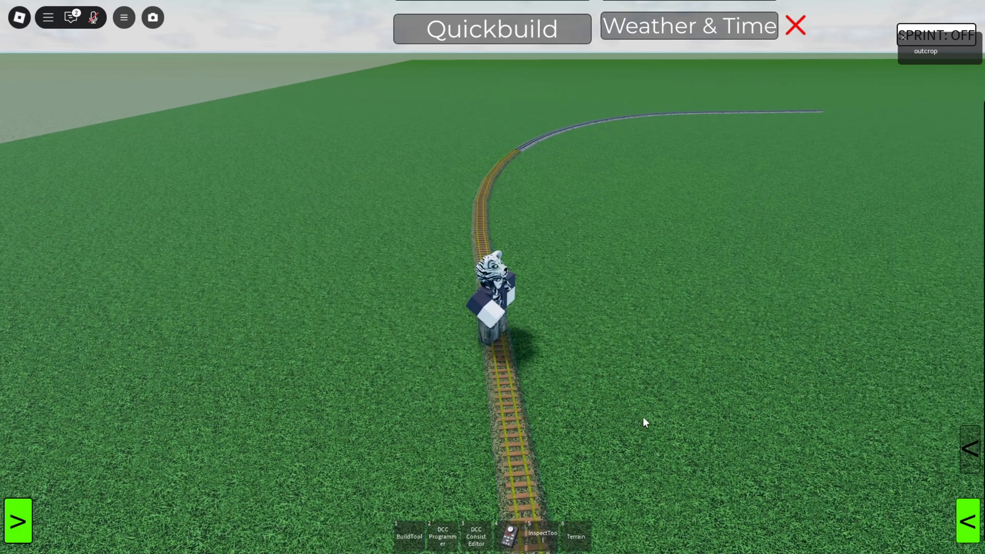
left_click(409, 534)
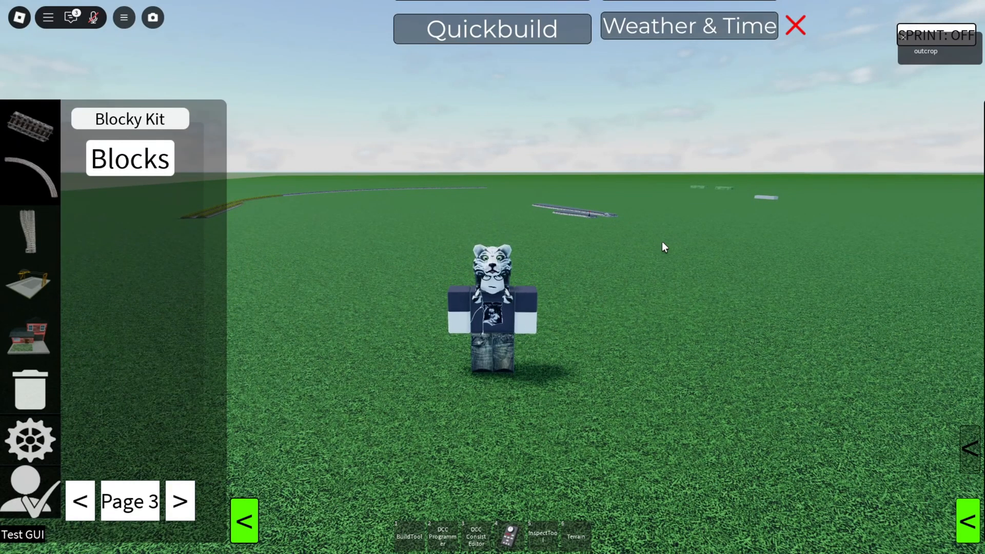
mouse_move(728, 252)
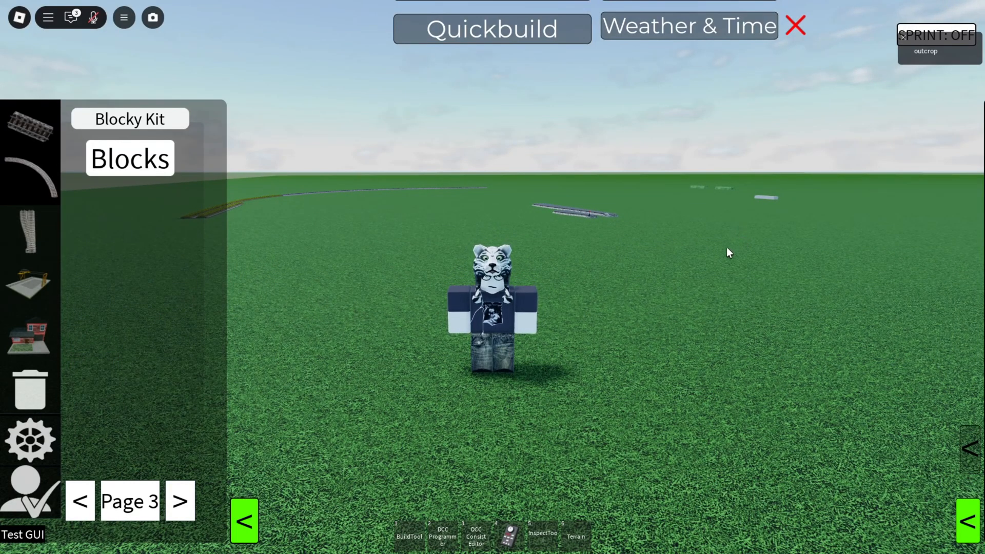
mouse_move(678, 298)
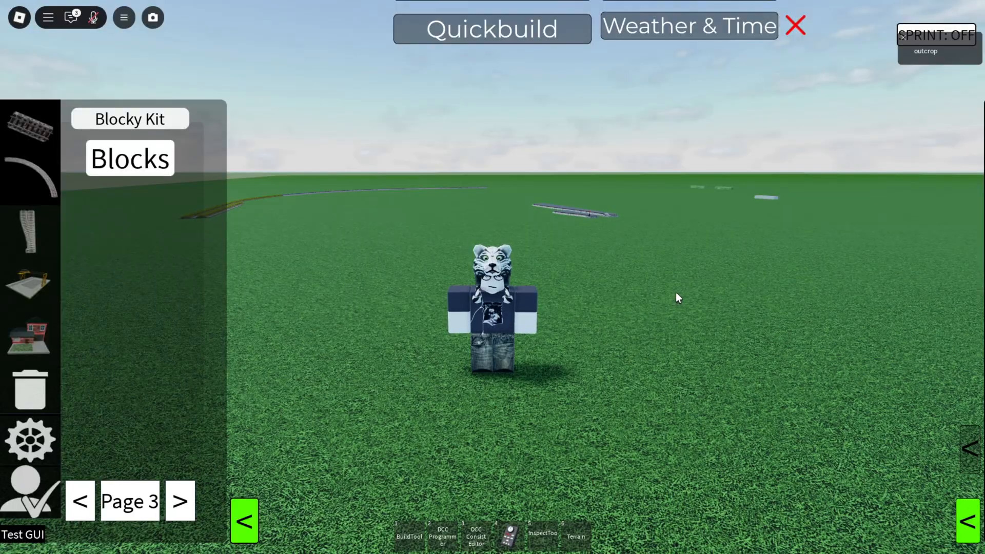